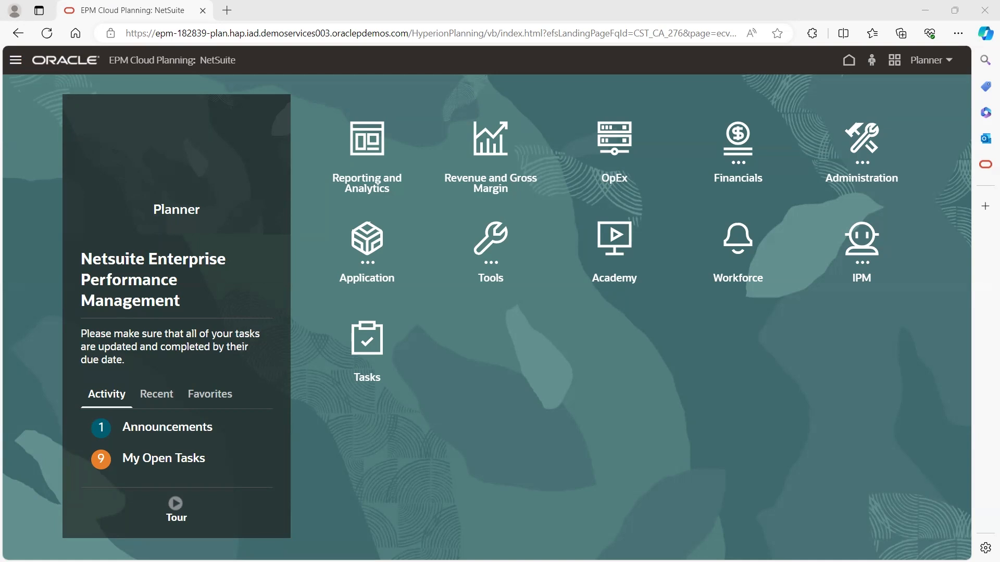
{"action": "mouse_move", "coordinate": [153, 485]}
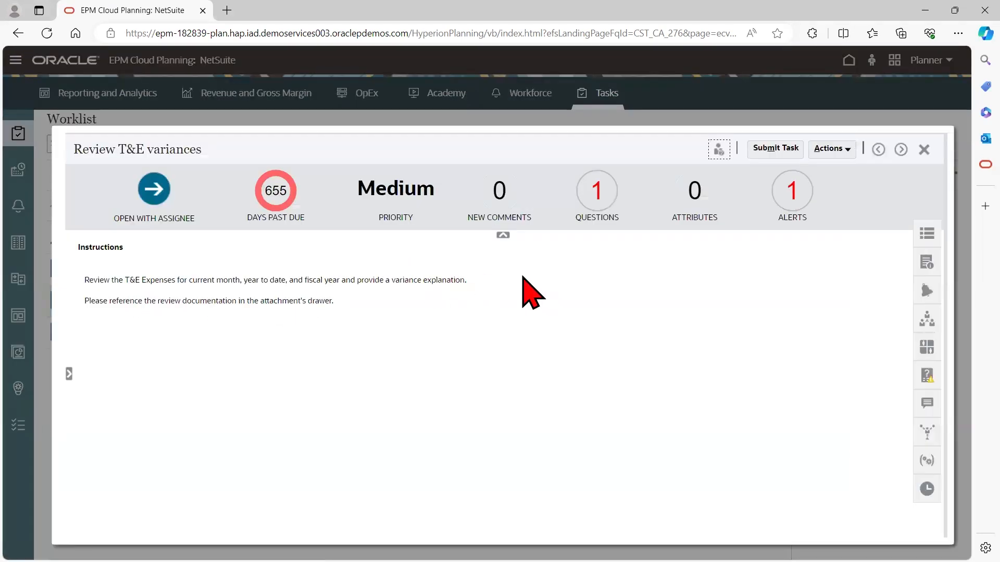
{"action": "left_click", "coordinate": [831, 149]}
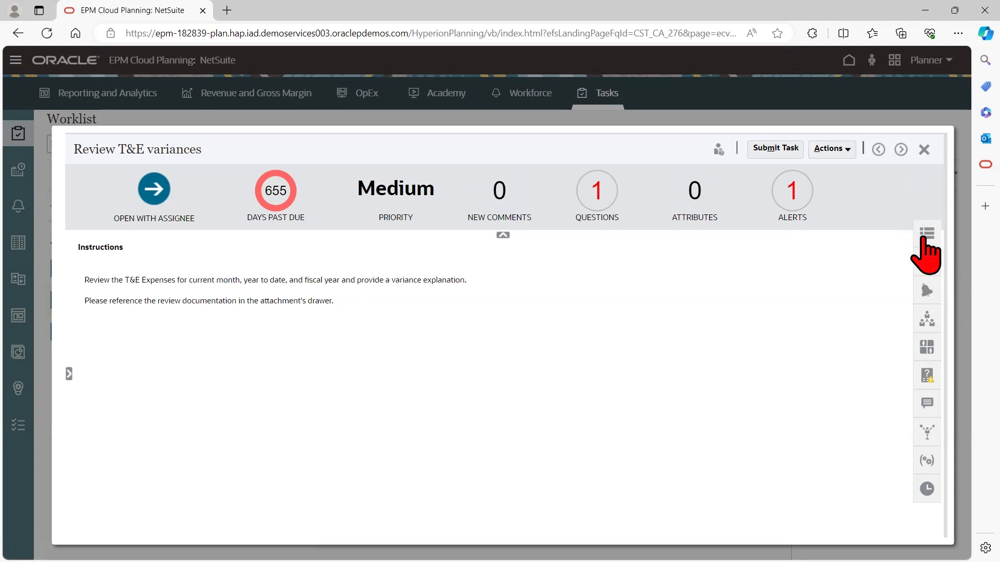
{"action": "left_click", "coordinate": [927, 233]}
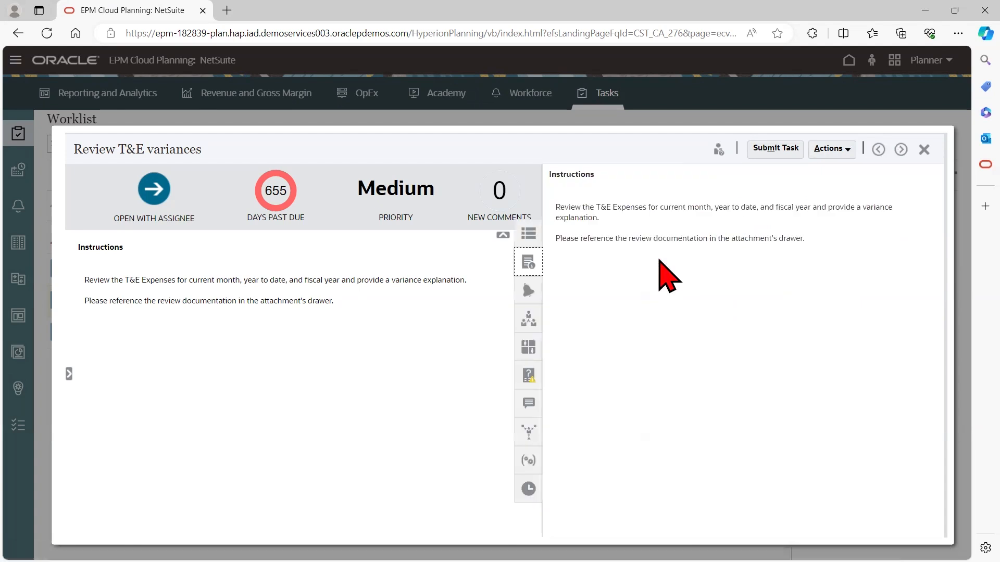
{"action": "left_click", "coordinate": [528, 291]}
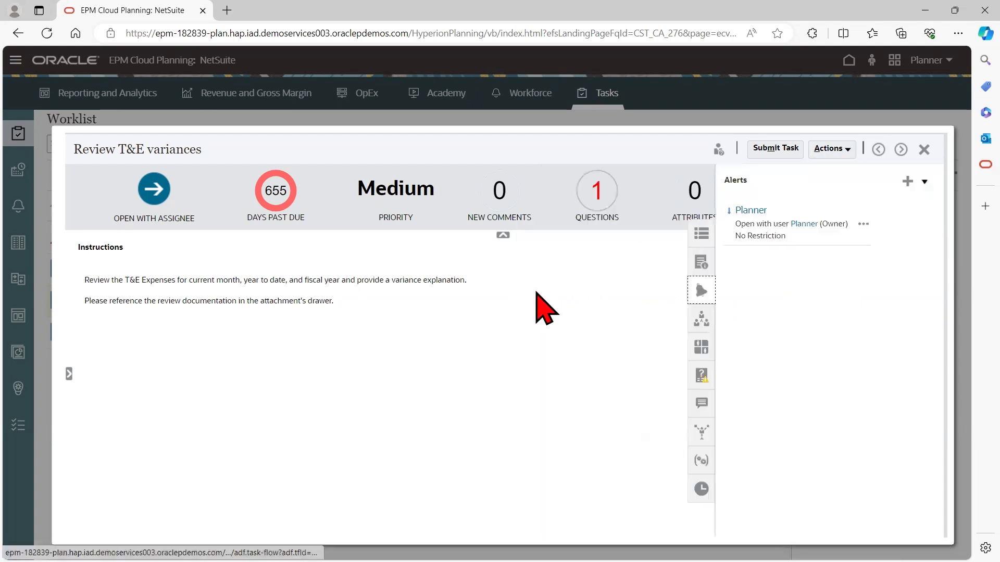
{"action": "left_click", "coordinate": [701, 319]}
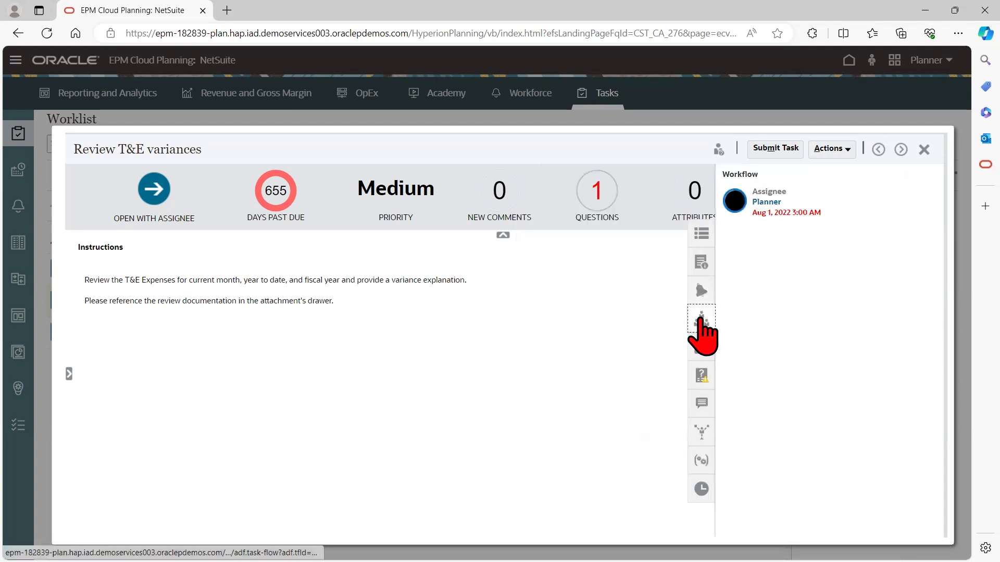
{"action": "left_click", "coordinate": [701, 374]}
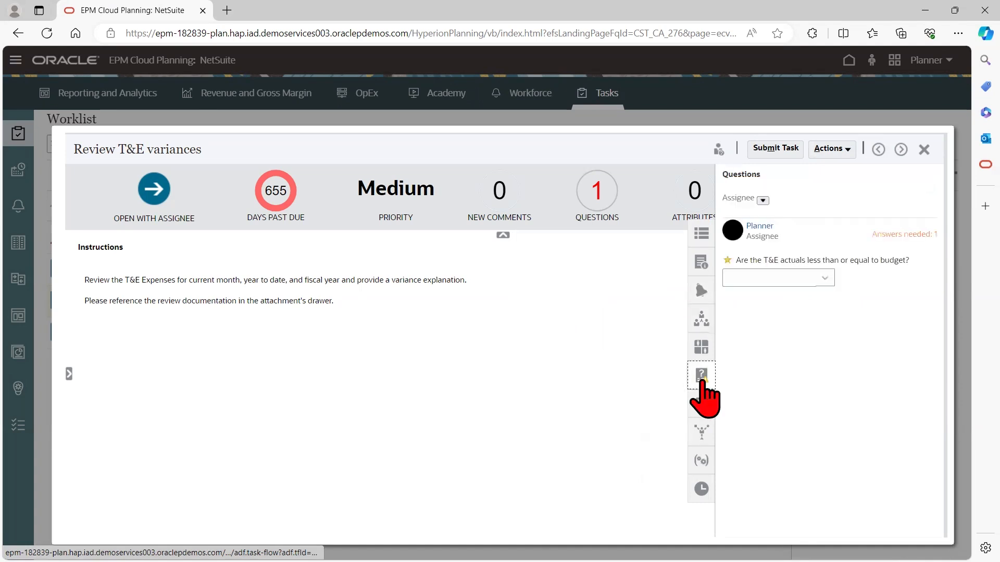
{"action": "left_click", "coordinate": [623, 403]}
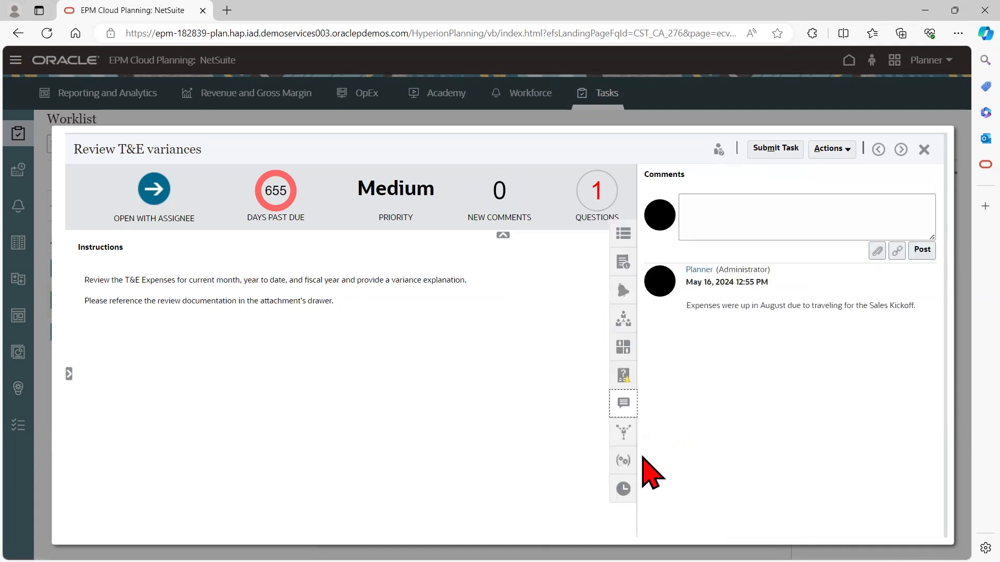
{"action": "left_click", "coordinate": [622, 460]}
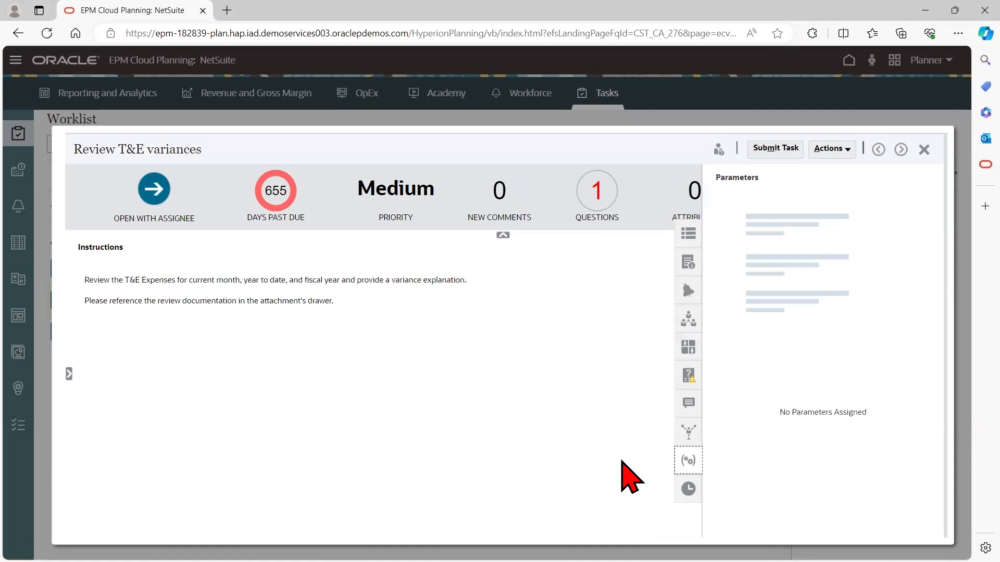
{"action": "left_click", "coordinate": [688, 488]}
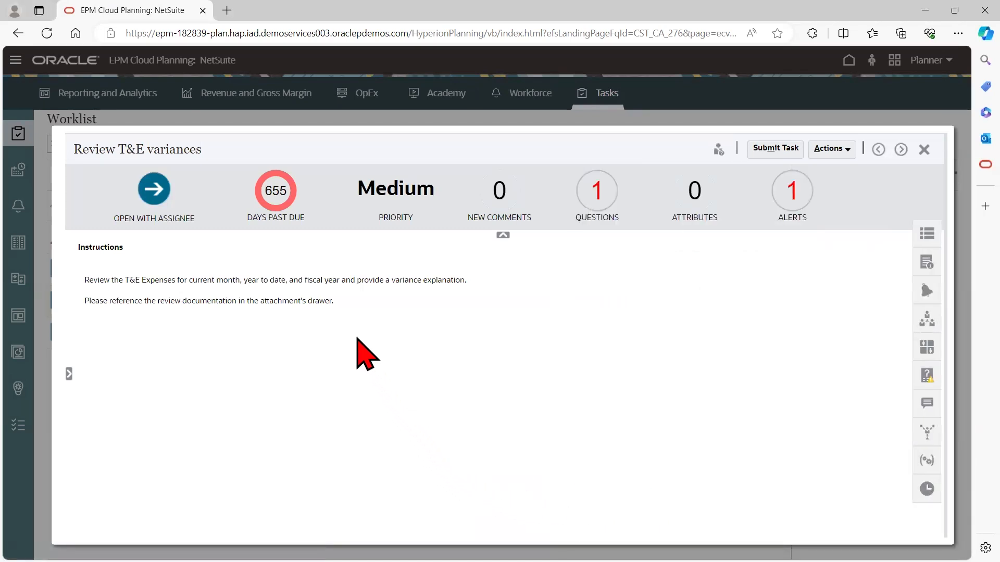
{"action": "mouse_move", "coordinate": [348, 344]}
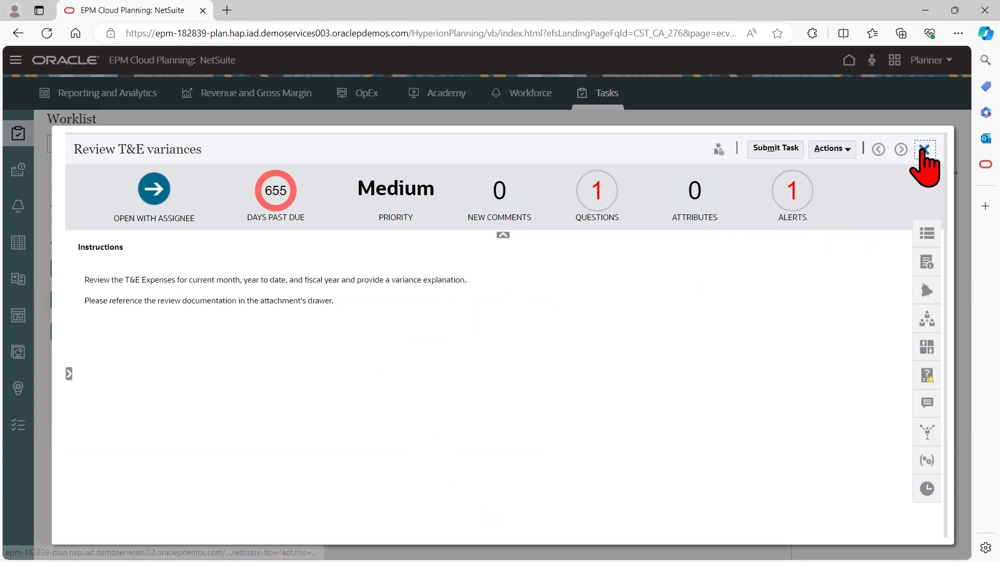
Step: Close Review T&E variances and scroll through NSAR Reconciliation Prep's 21 reconciliation accounts
{"action": "left_click", "coordinate": [924, 149]}
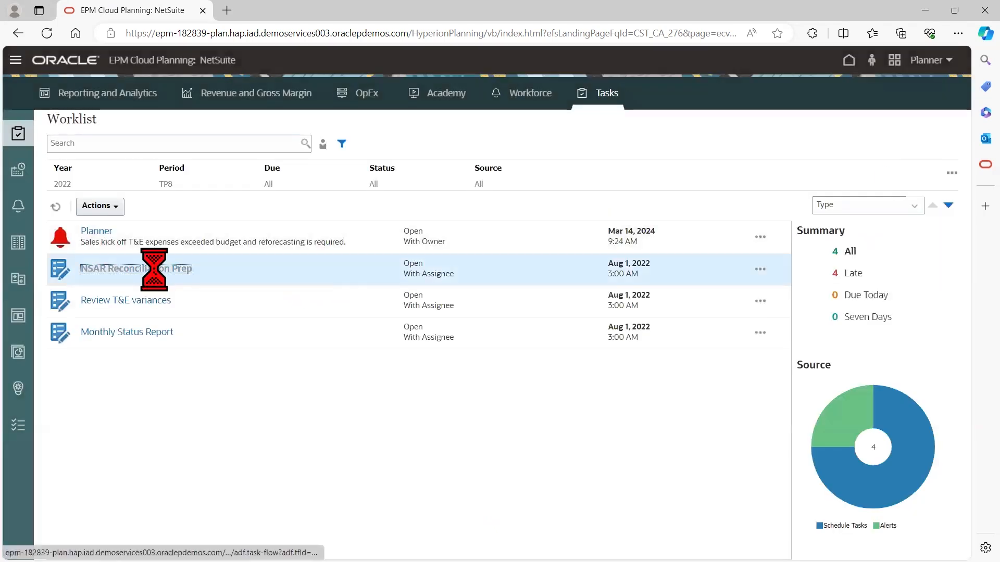
{"action": "left_click", "coordinate": [136, 267]}
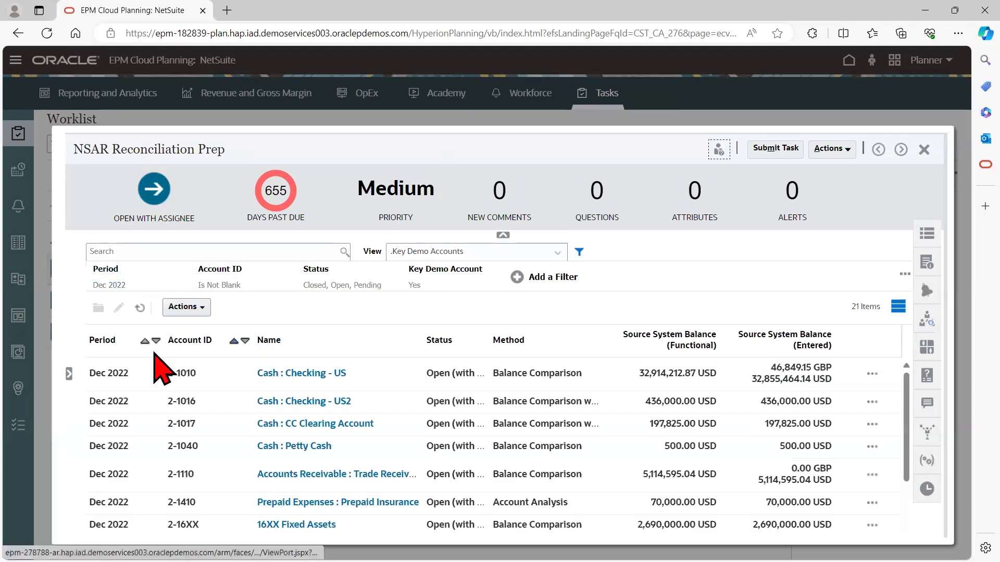
{"action": "scroll", "scroll_direction": "down", "scroll_amount": 3}
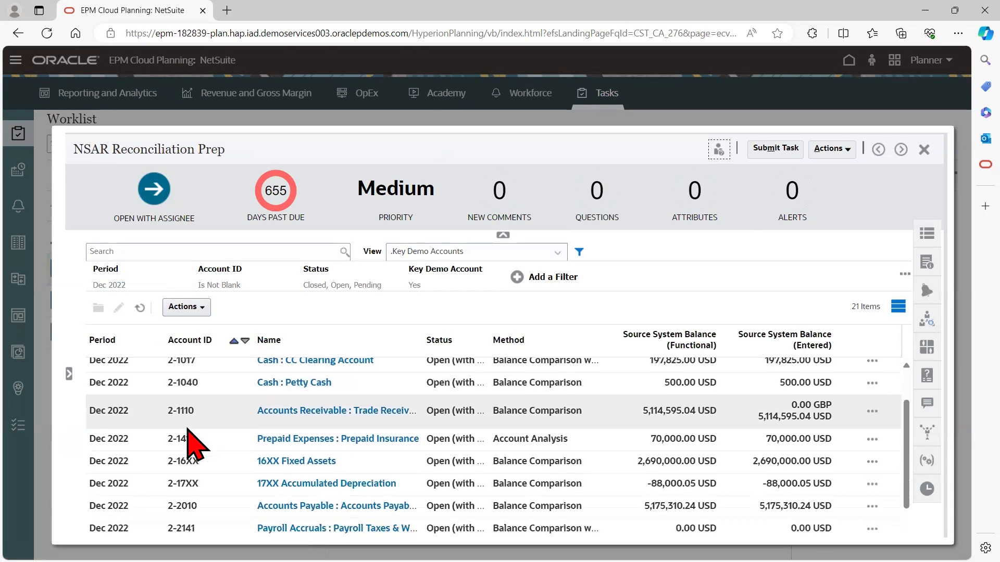
{"action": "scroll", "scroll_direction": "down", "scroll_amount": 3}
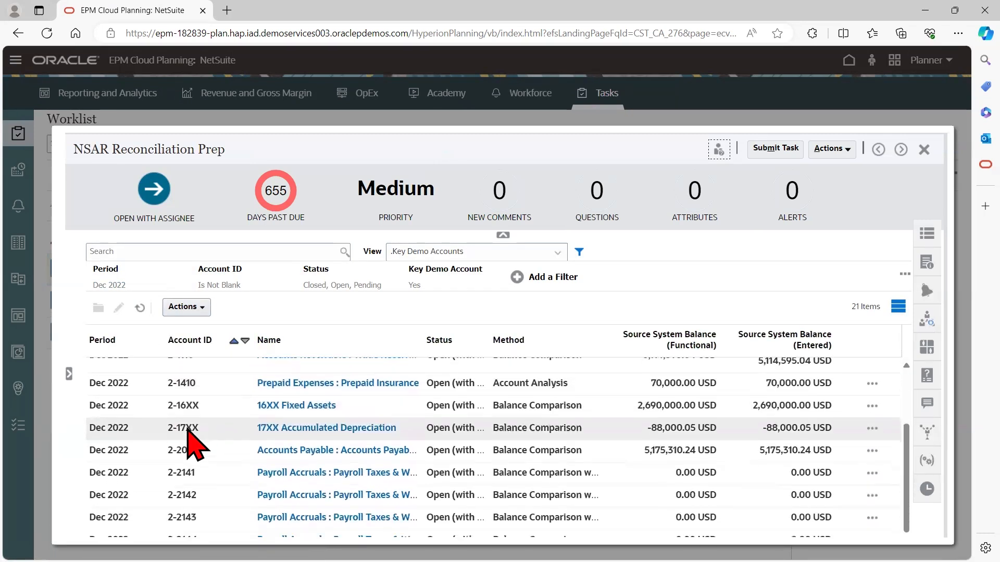
{"action": "scroll", "scroll_direction": "down", "scroll_amount": 3}
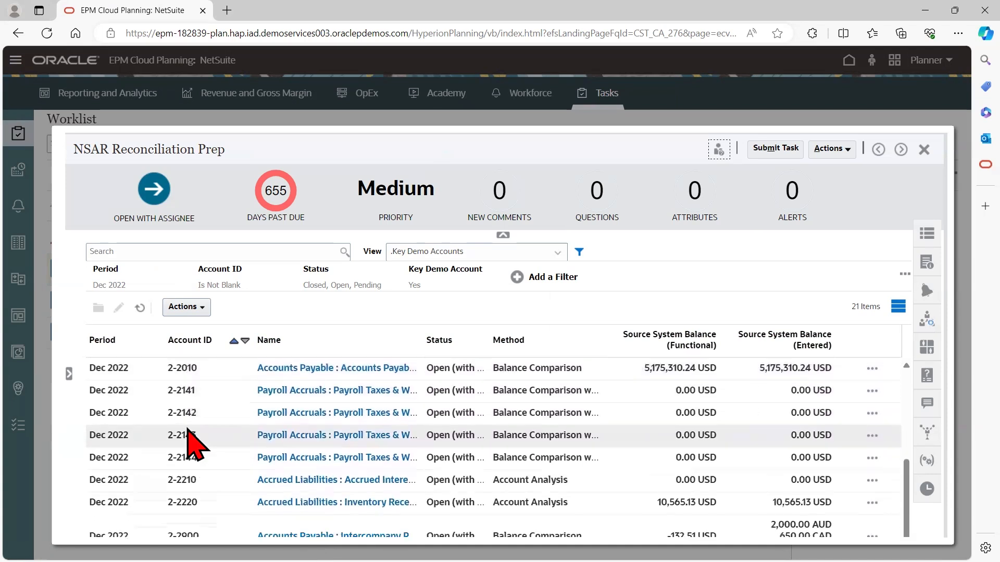
{"action": "scroll", "scroll_direction": "down", "scroll_amount": 3}
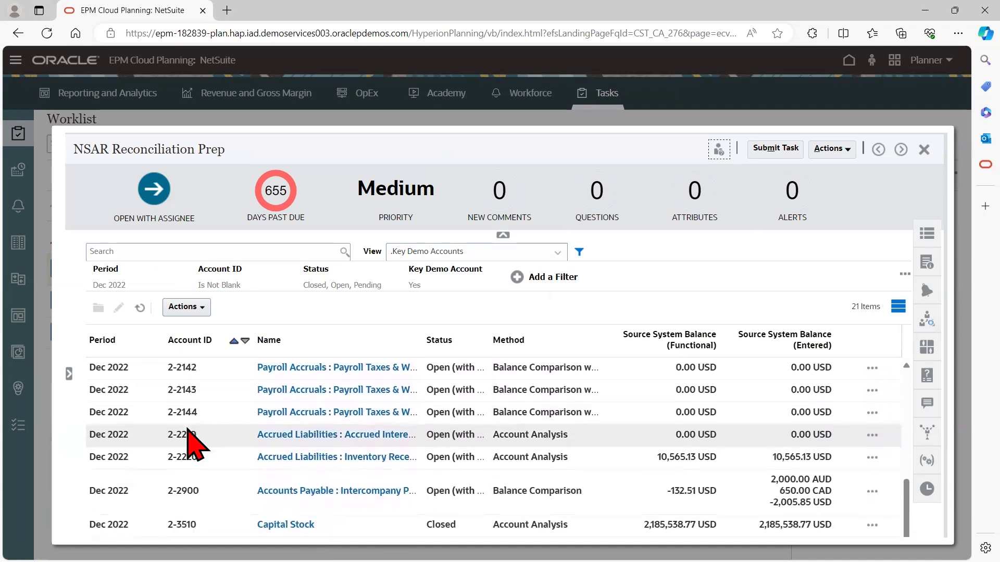
{"action": "scroll", "scroll_direction": "down", "scroll_amount": 3}
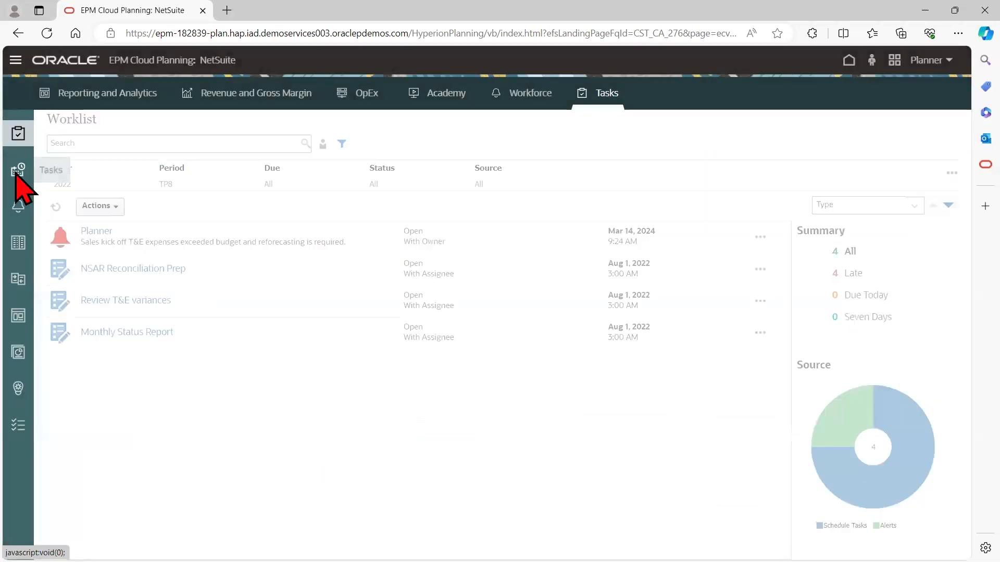
Step: View the Account Reconciliation schedule tasks as a Gantt chart, then as an October 2023 calendar
{"action": "left_click", "coordinate": [18, 170]}
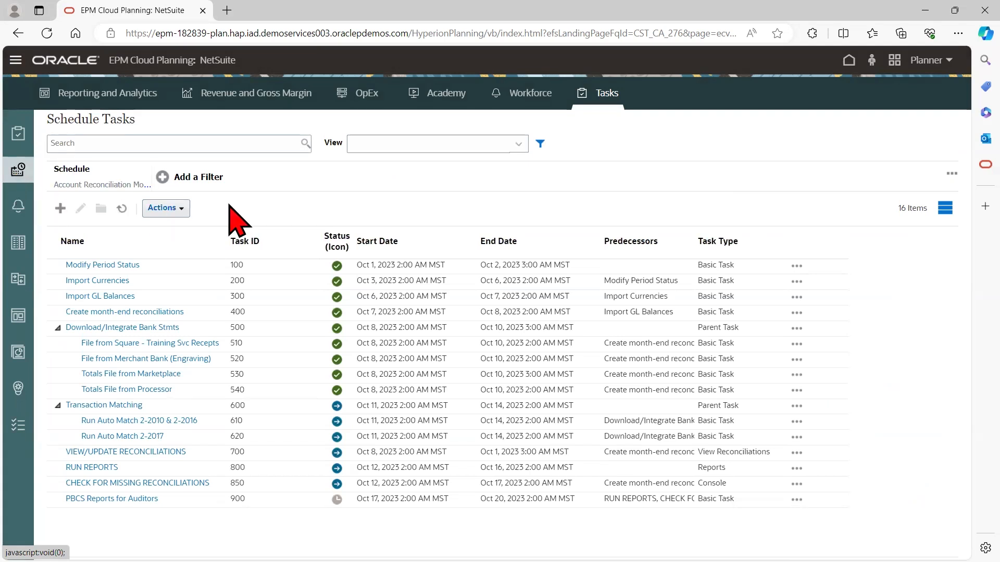
{"action": "mouse_move", "coordinate": [931, 230]}
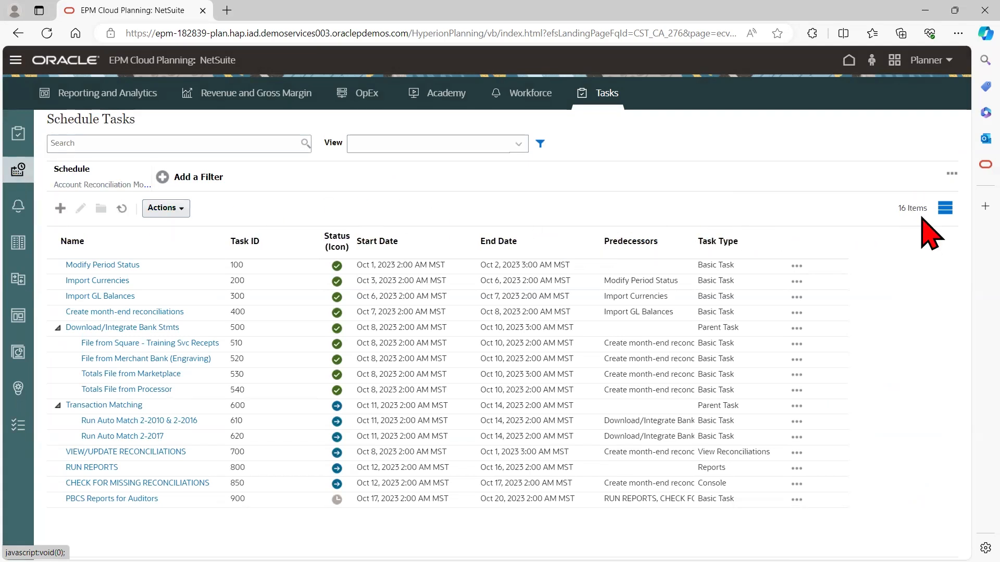
{"action": "left_click", "coordinate": [945, 208]}
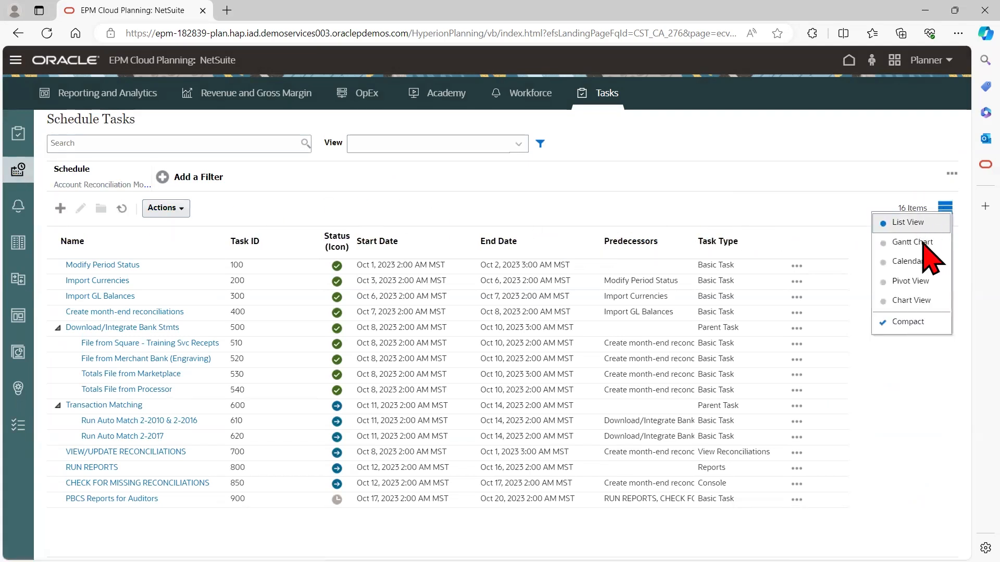
{"action": "left_click", "coordinate": [913, 242]}
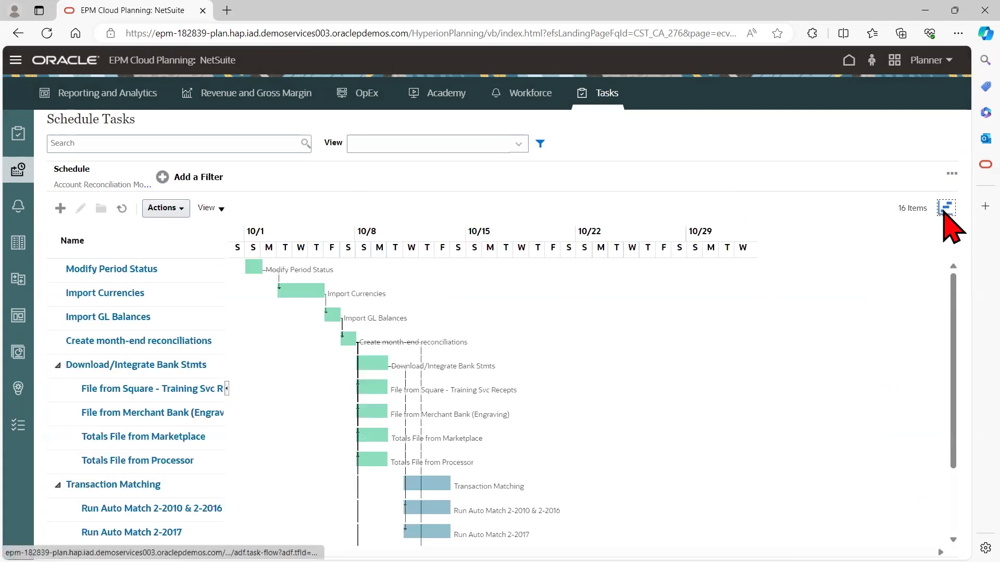
{"action": "left_click", "coordinate": [946, 208]}
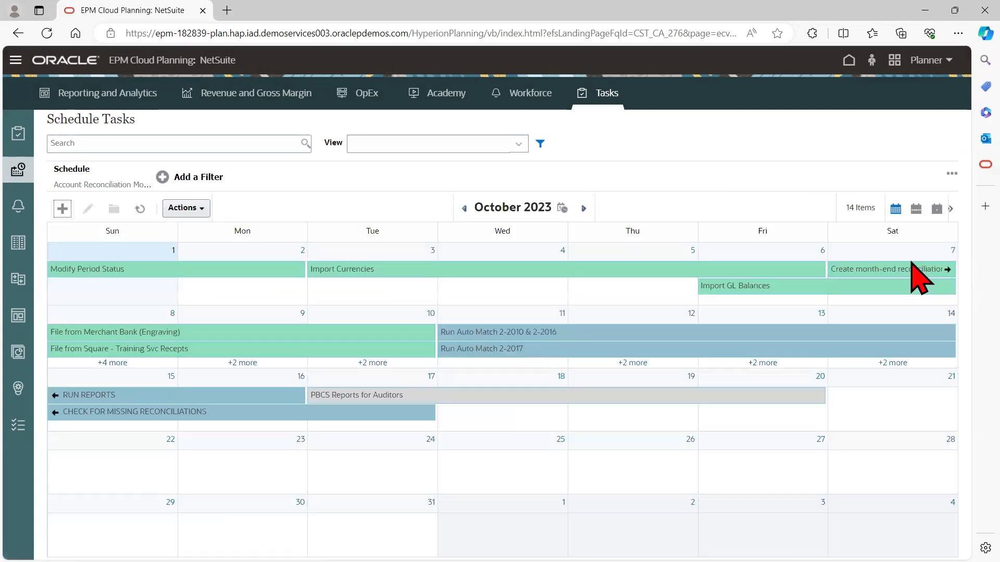
{"action": "mouse_move", "coordinate": [50, 292]}
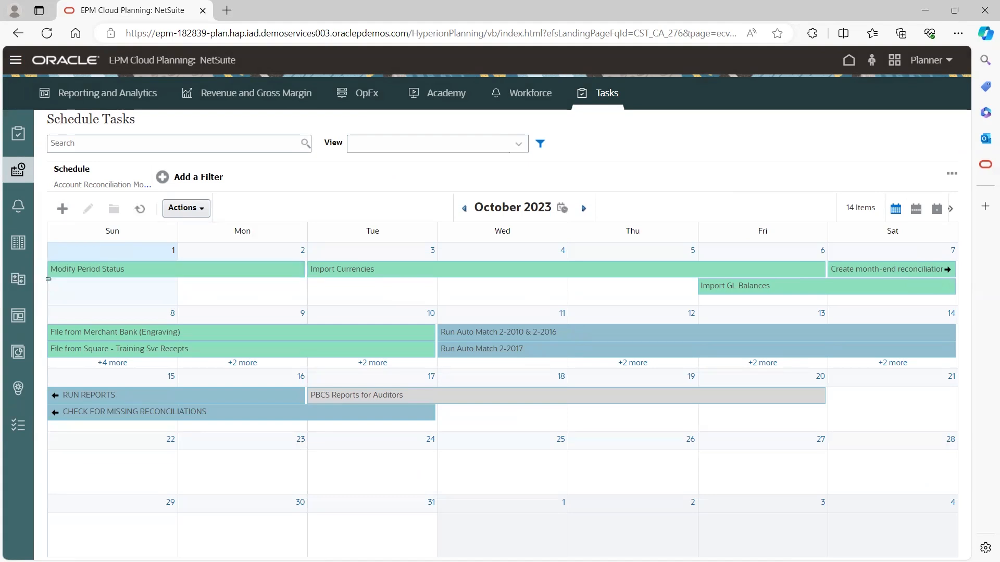
{"action": "mouse_move", "coordinate": [18, 242]}
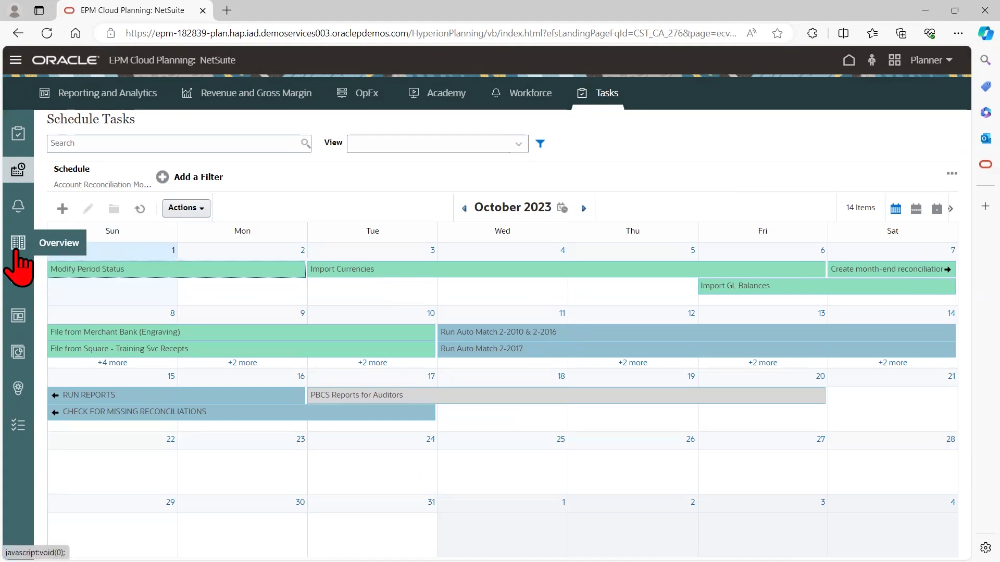
Step: View the Task Manager Overview and Compliance dashboards, then the Reports list
{"action": "left_click", "coordinate": [18, 243]}
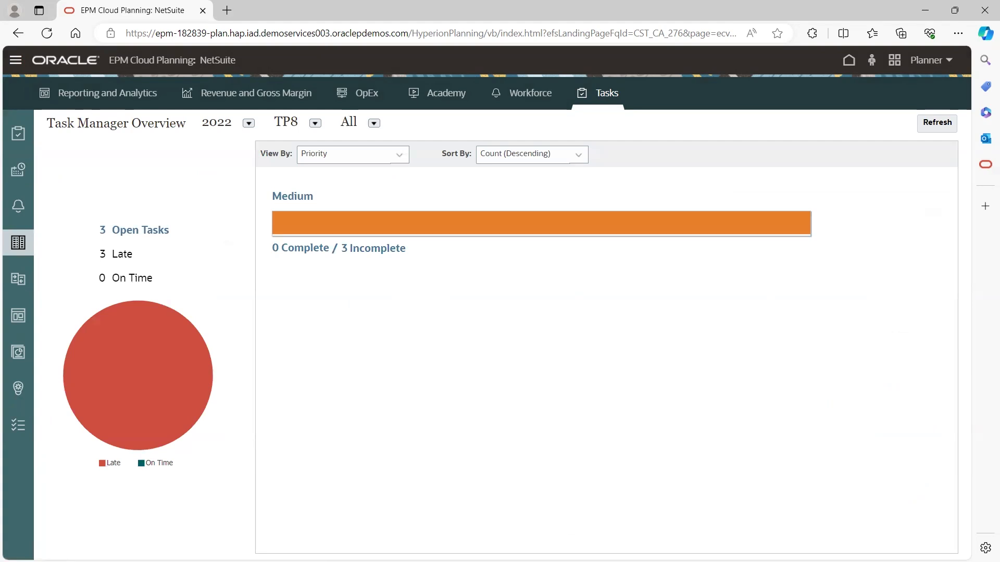
{"action": "mouse_move", "coordinate": [18, 278]}
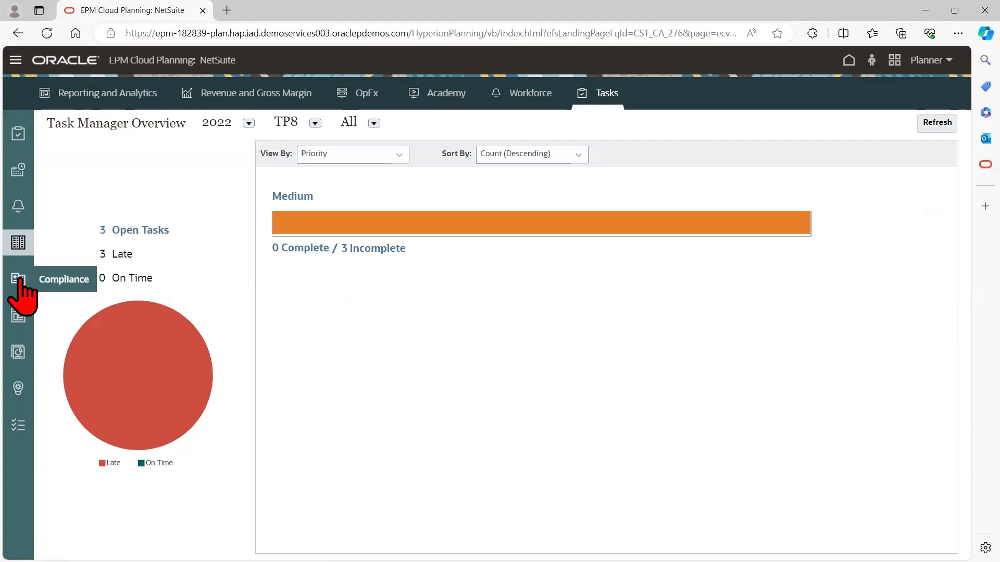
{"action": "left_click", "coordinate": [17, 278]}
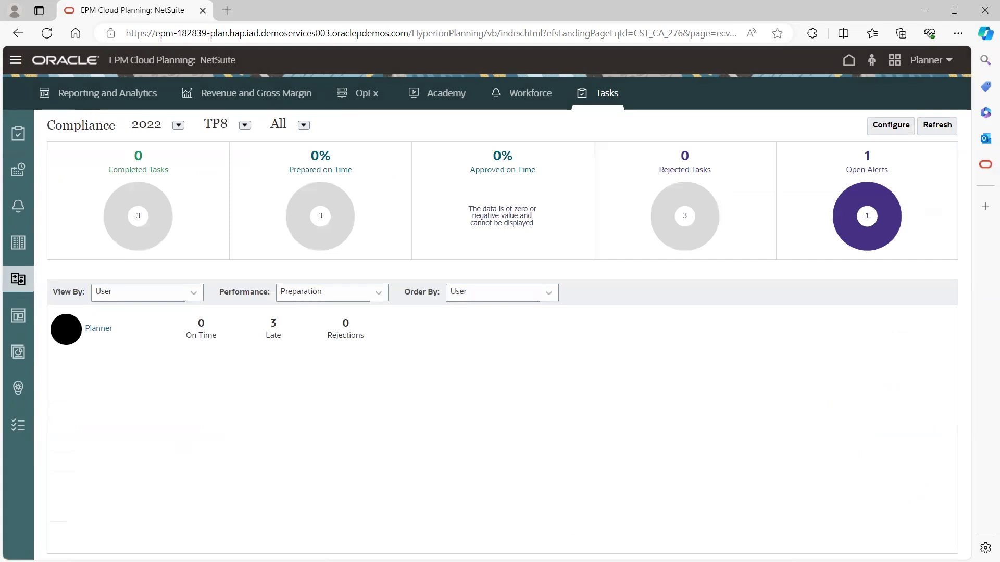
{"action": "mouse_move", "coordinate": [17, 351]}
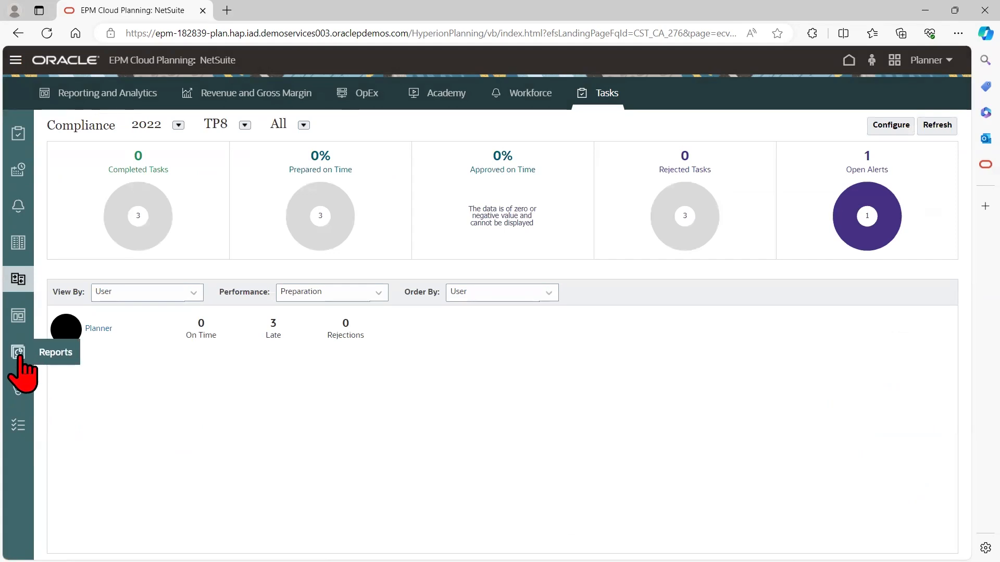
{"action": "left_click", "coordinate": [18, 352]}
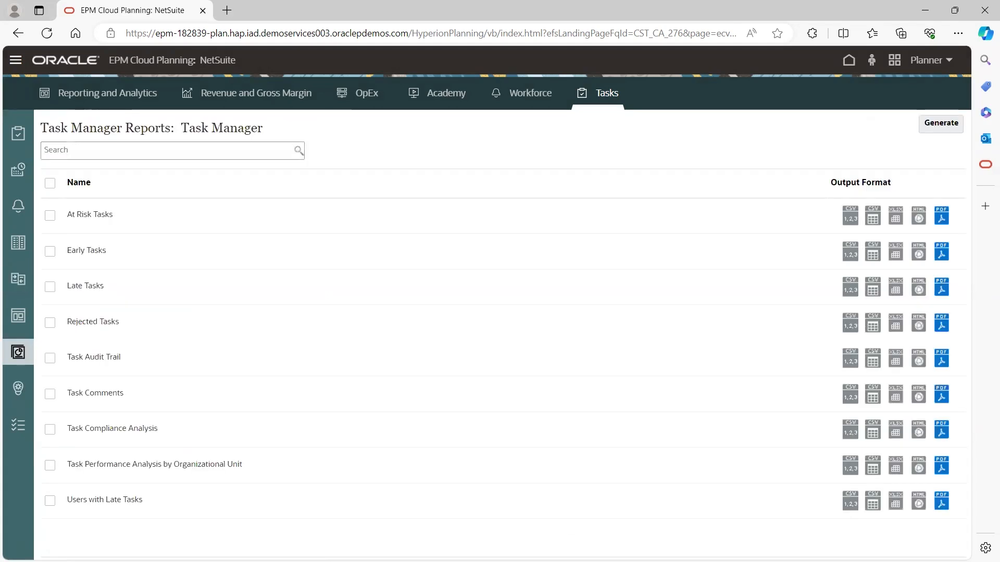